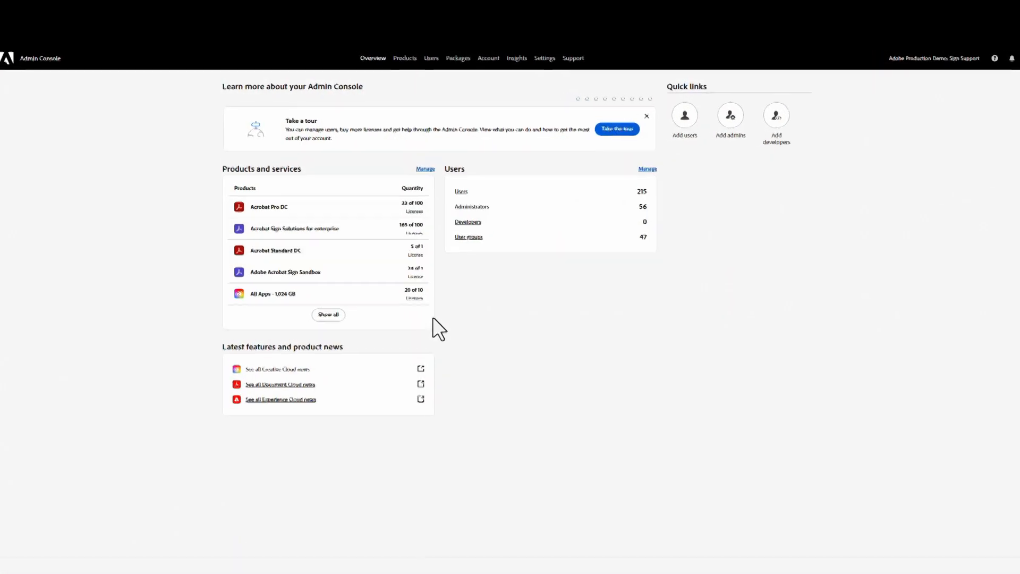
Step: From Products, open Acrobat Sign Solutions' Default Adobe Sign-Enterprise configuration profile
left_click(405, 58)
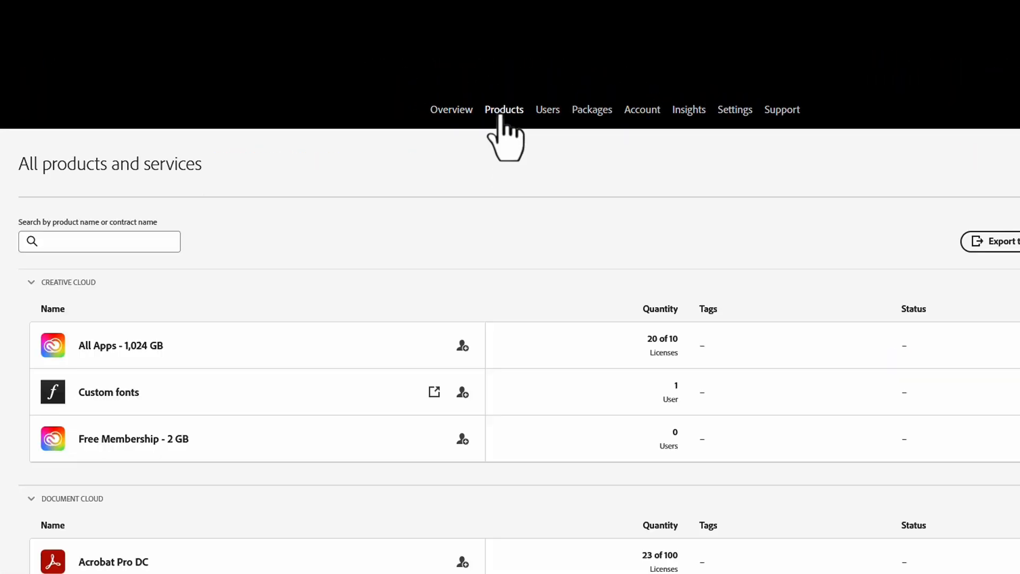
scroll("down", 3)
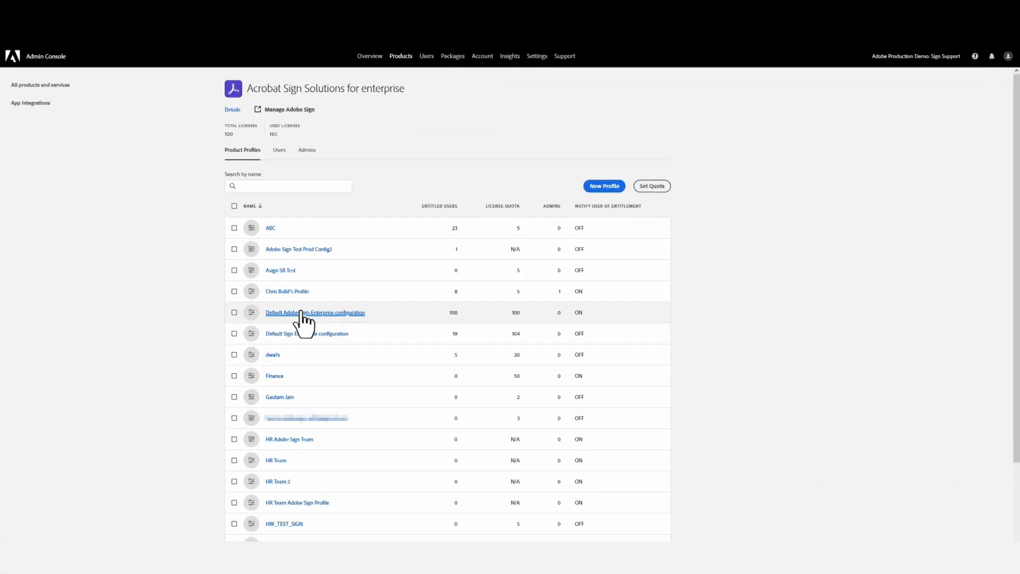
left_click(314, 312)
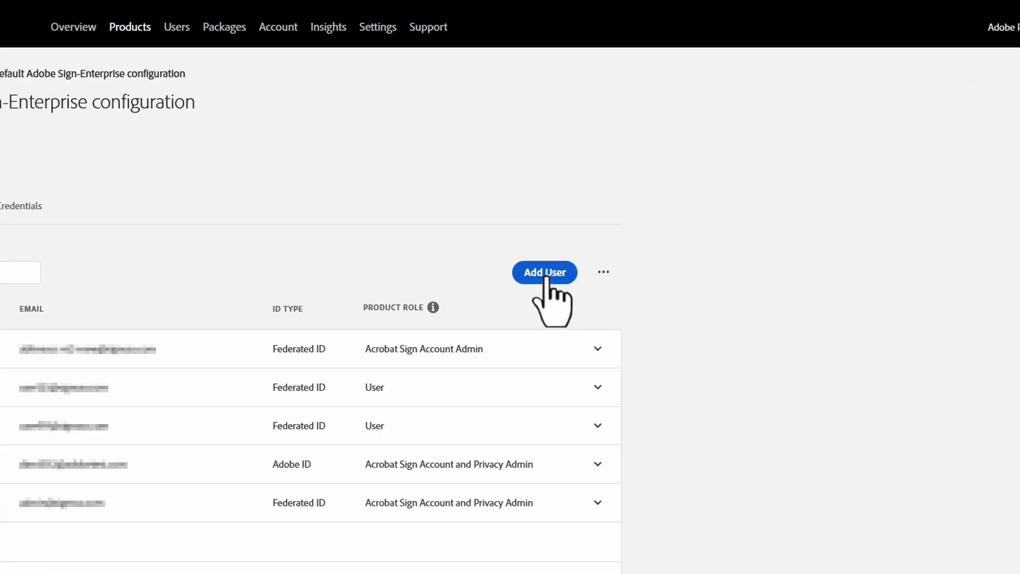
Step: Add a Federated ID user with a chosen product role to the profile and save
left_click(544, 272)
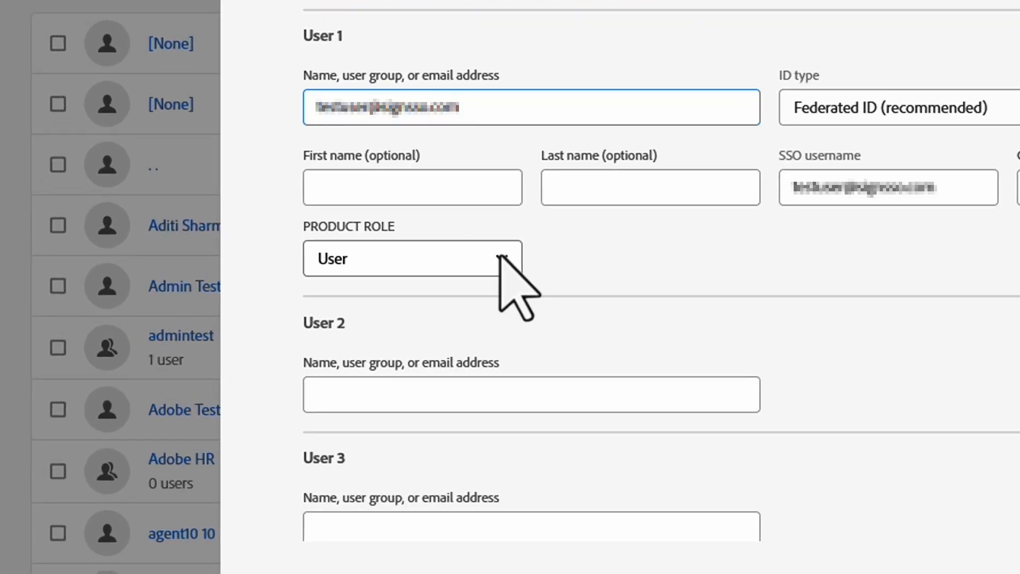
left_click(412, 258)
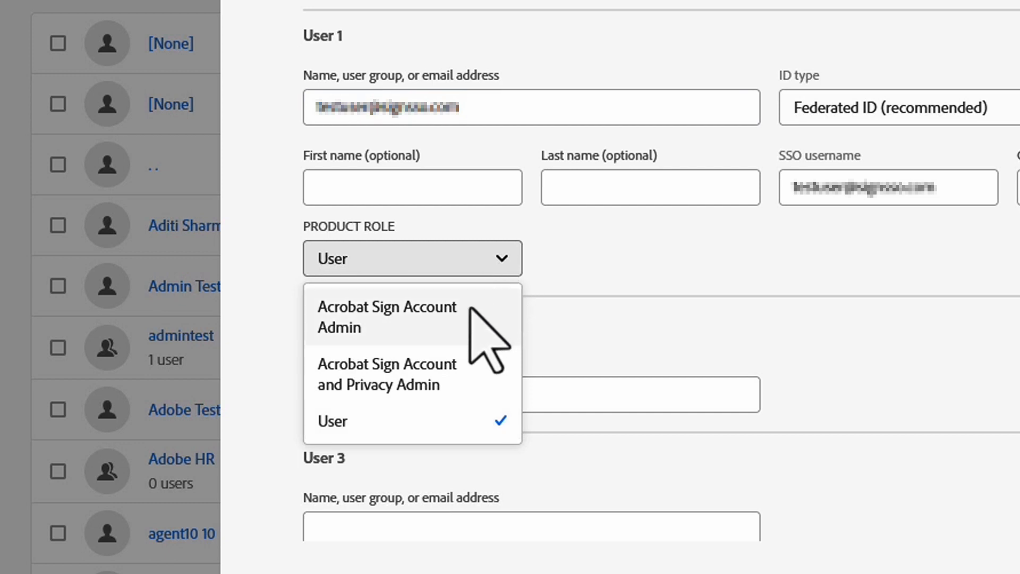
mouse_move(494, 397)
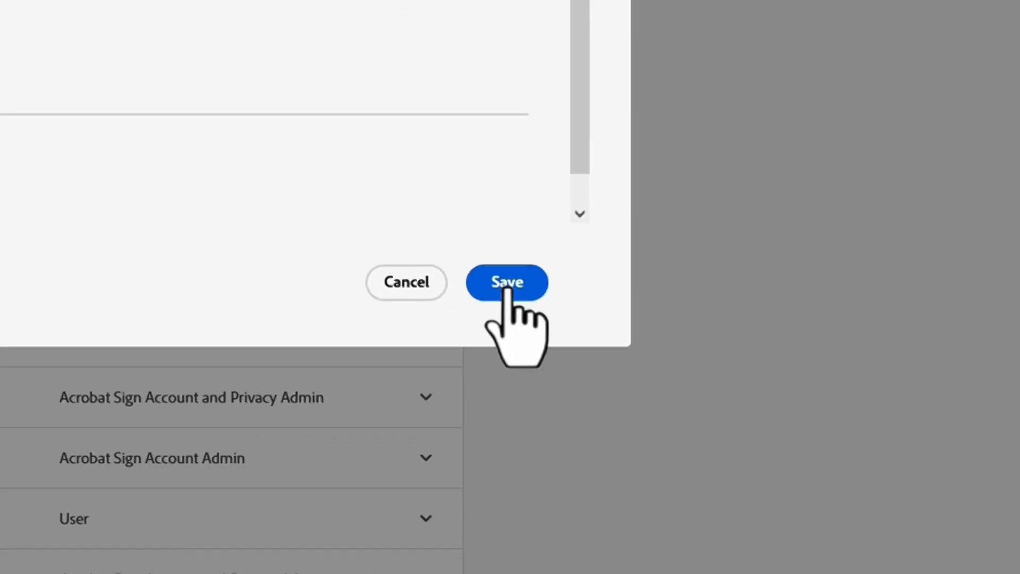
left_click(506, 282)
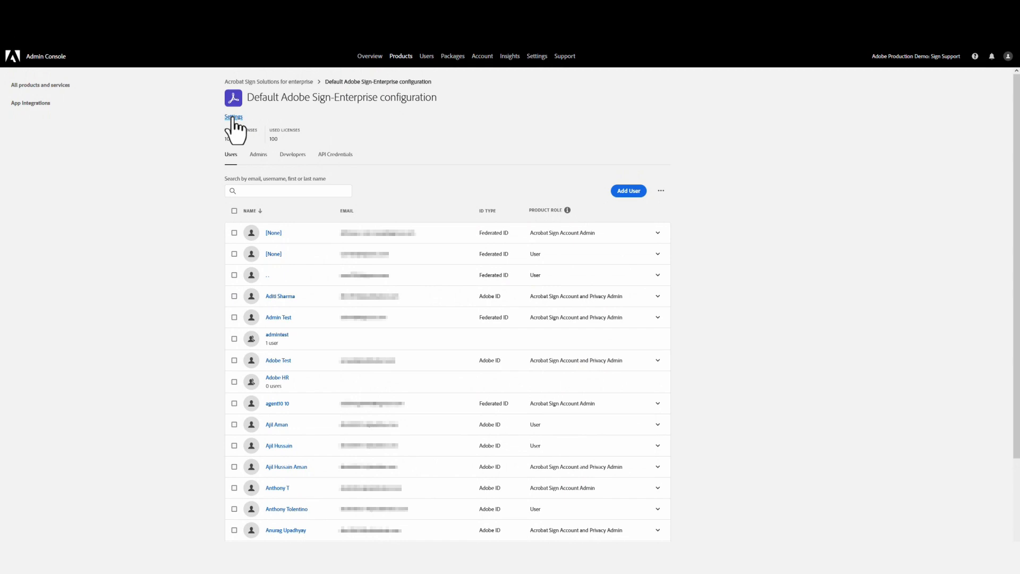
Step: Open the Sign-Enterprise profile's settings to find the system requirements article link
left_click(232, 117)
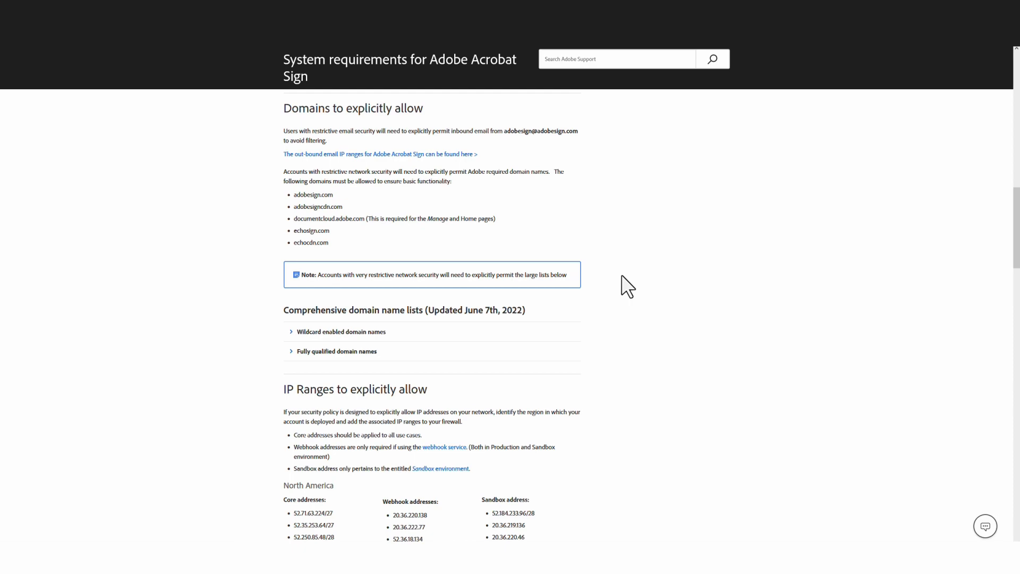
scroll("down", 3)
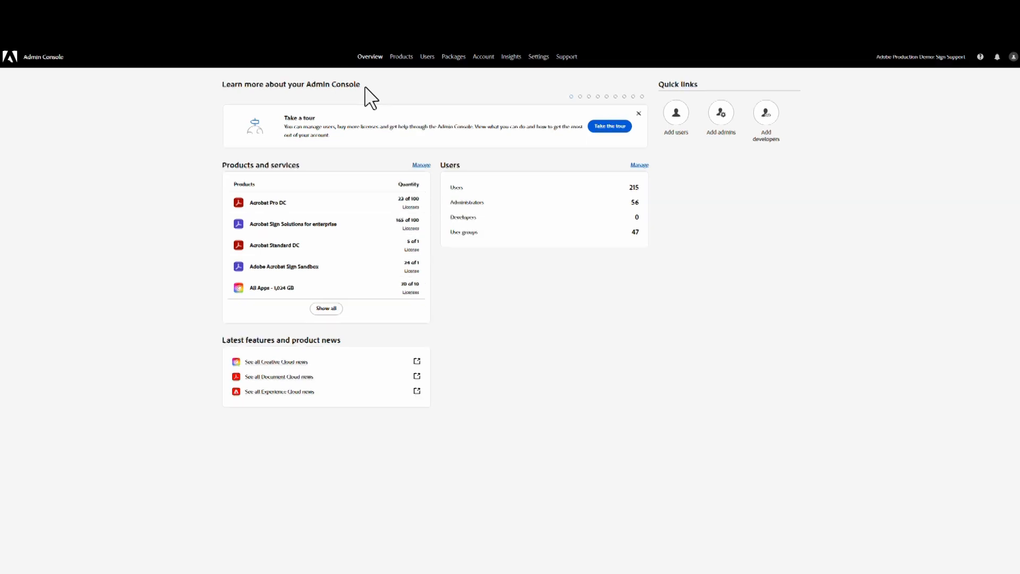
Step: Open the Default All Apps plan profile under the All Apps product
left_click(401, 56)
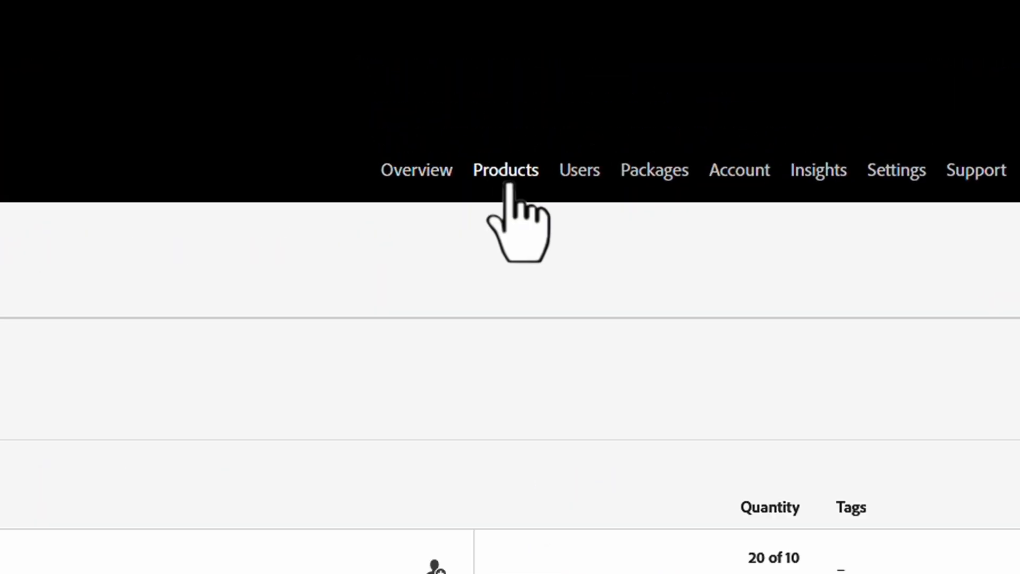
left_click(505, 170)
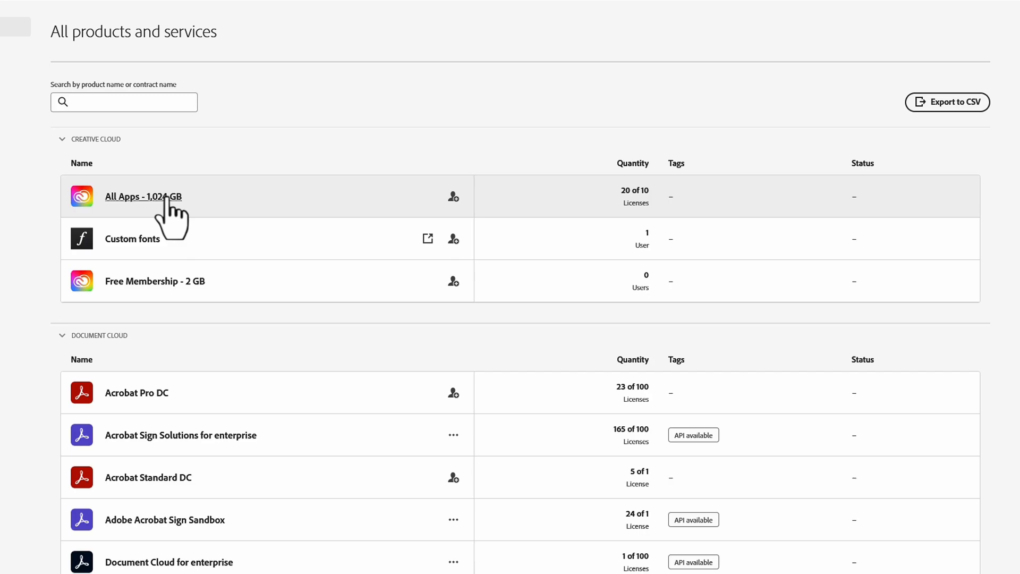
left_click(143, 196)
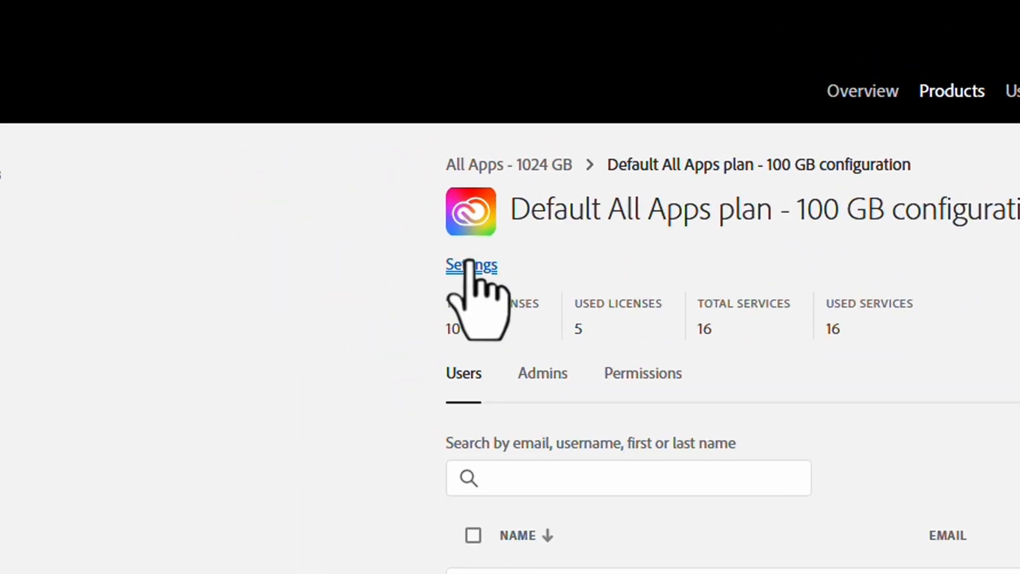
Step: Switch off Acrobat Sign in the profile's enabled services and save
left_click(471, 265)
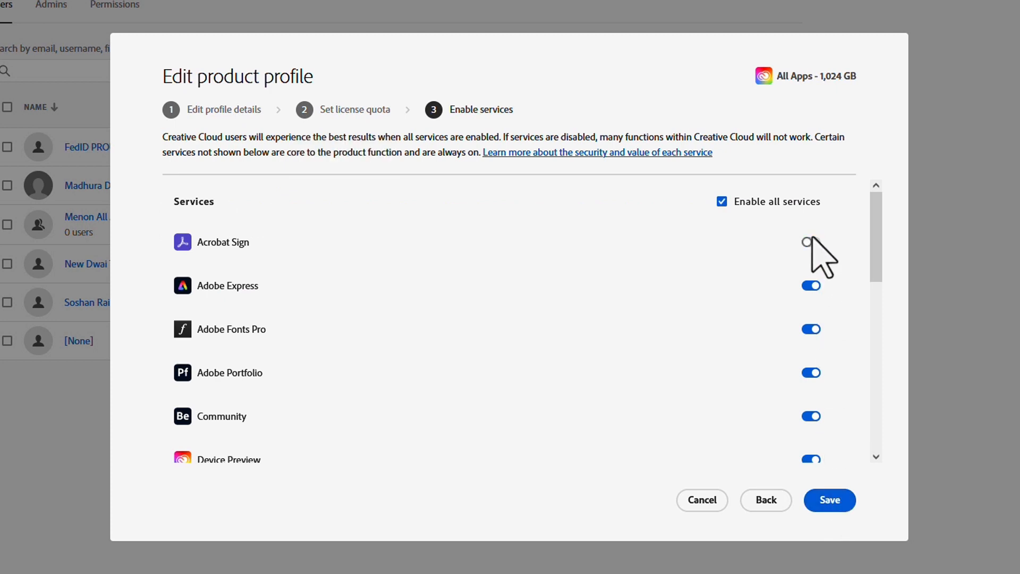
left_click(811, 241)
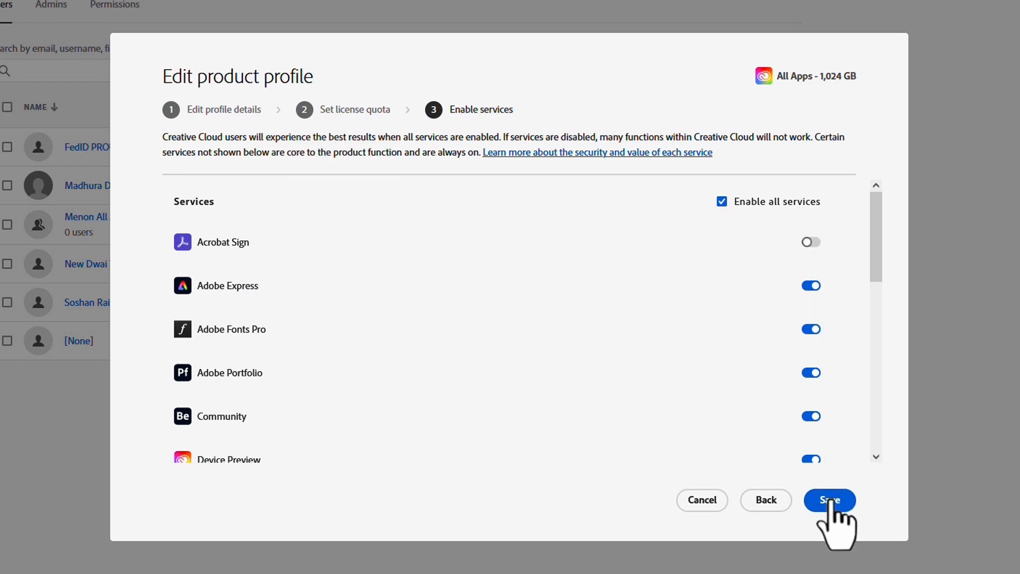
left_click(830, 499)
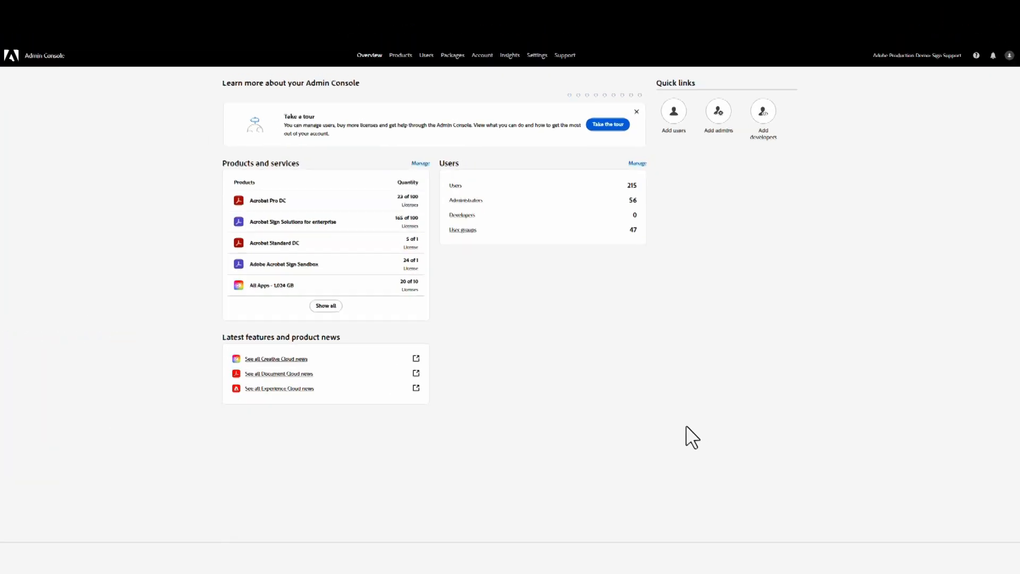